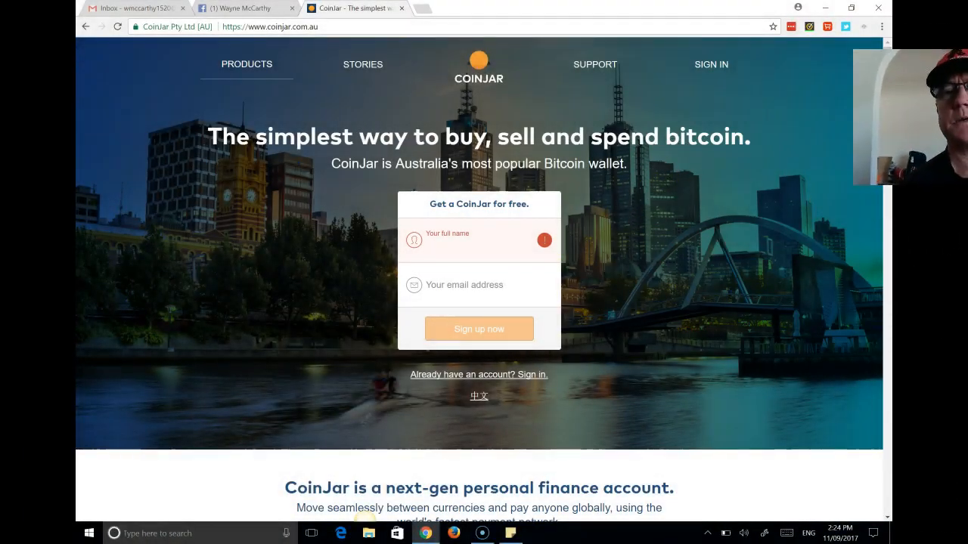
pyautogui.moveTo(619, 288)
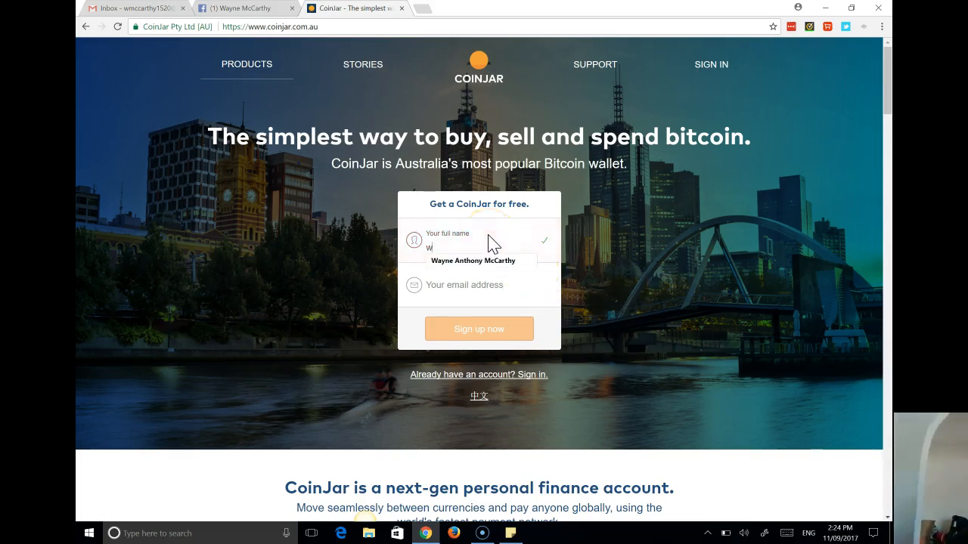
# Fill the full name and email from autofill suggestions and start the free sign-up
pyautogui.click(473, 260)
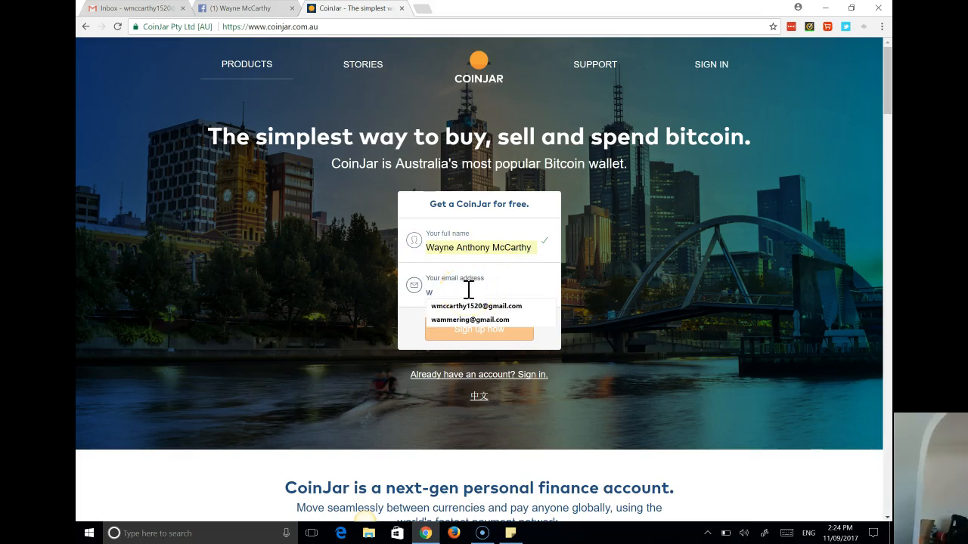
pyautogui.click(476, 306)
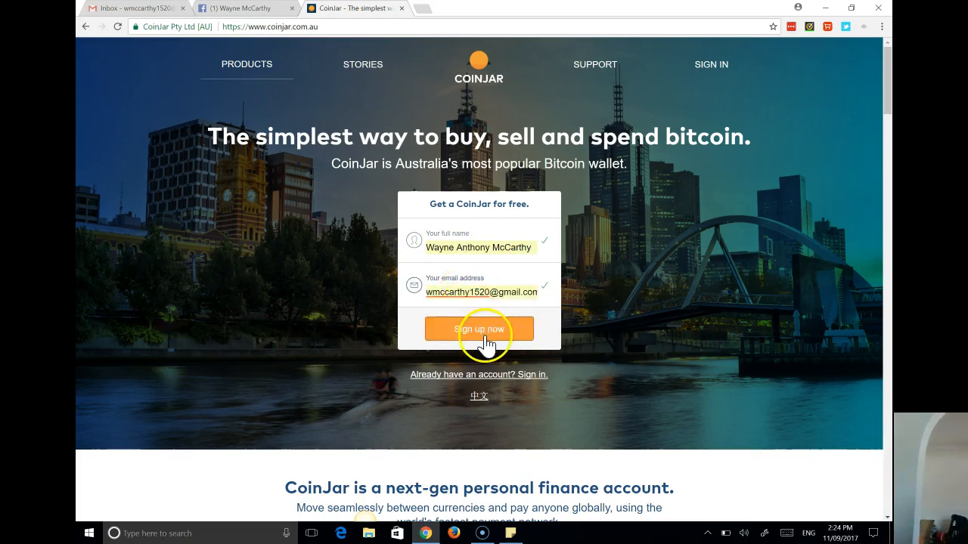
pyautogui.click(478, 329)
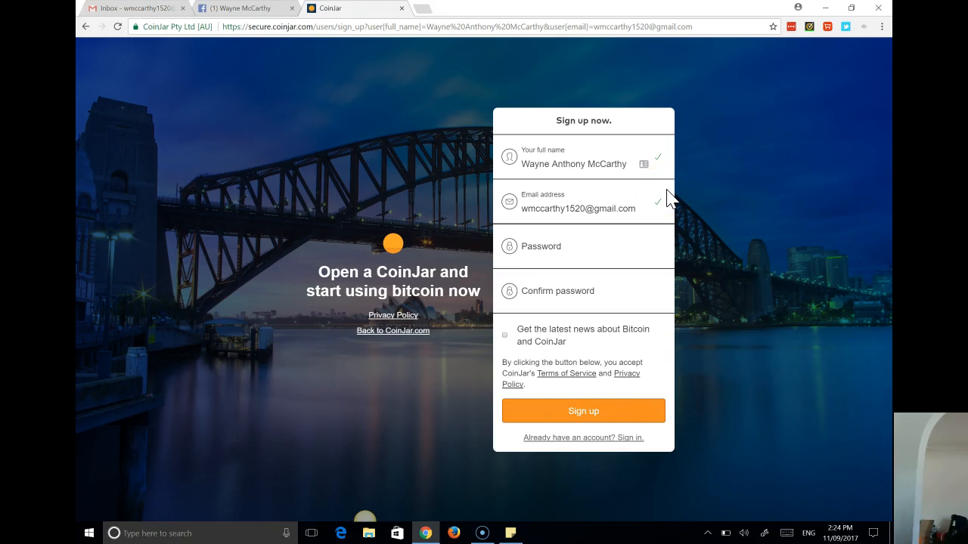
# Enter a password, submit the sign-up form, and get a 'not strong enough' rejection
pyautogui.click(583, 246)
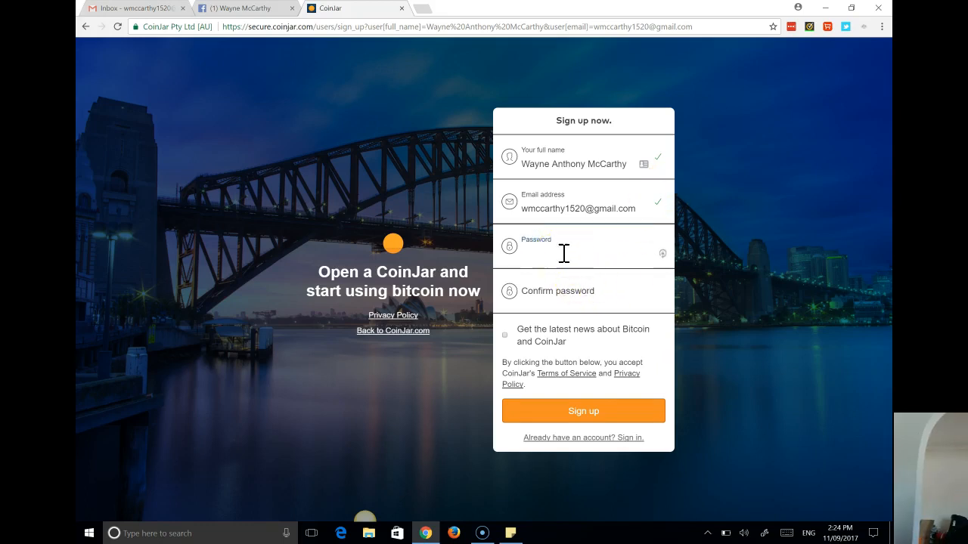
pyautogui.write('•••••')
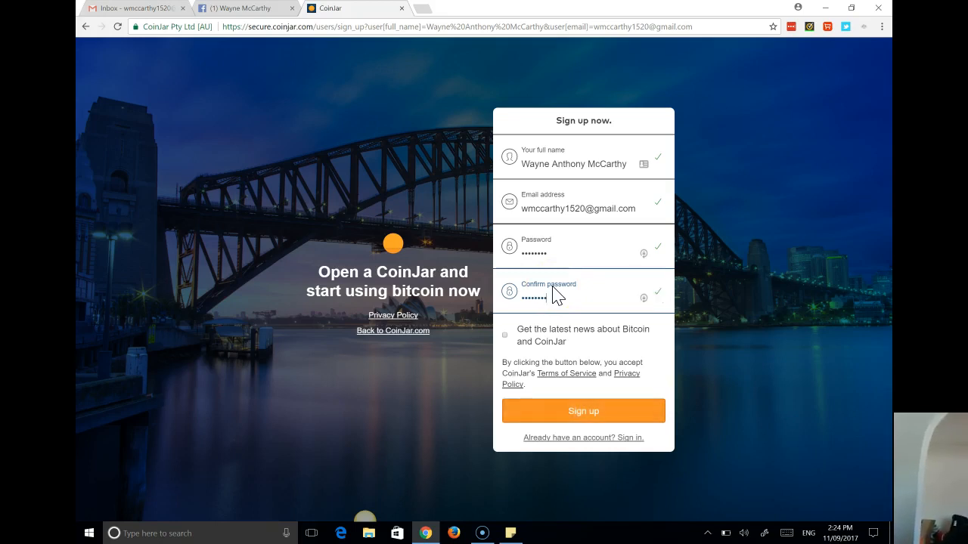
pyautogui.moveTo(513, 345)
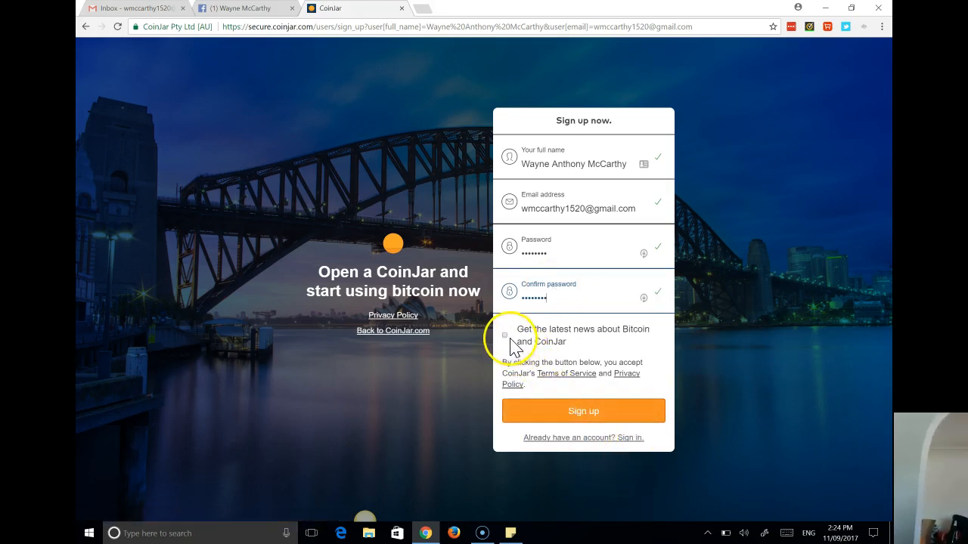
pyautogui.click(583, 411)
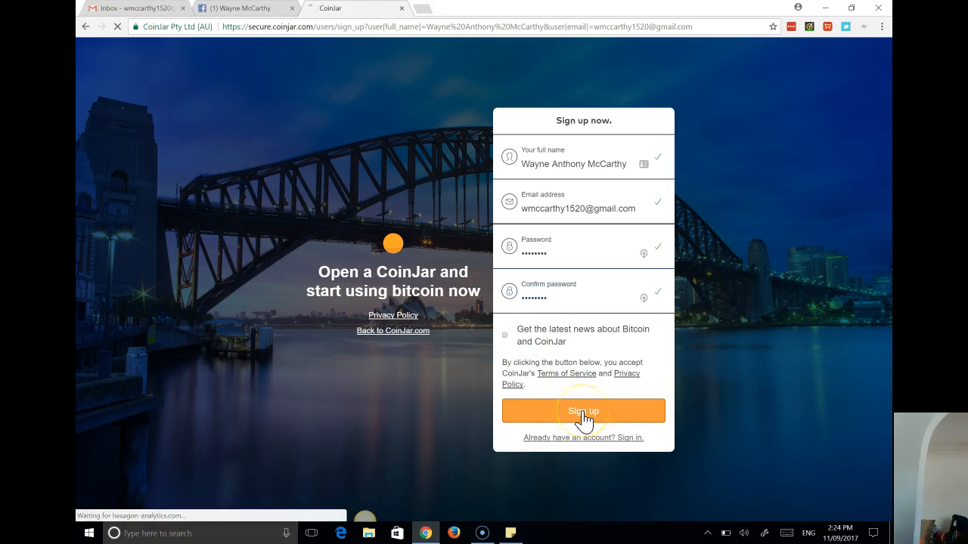
pyautogui.click(583, 411)
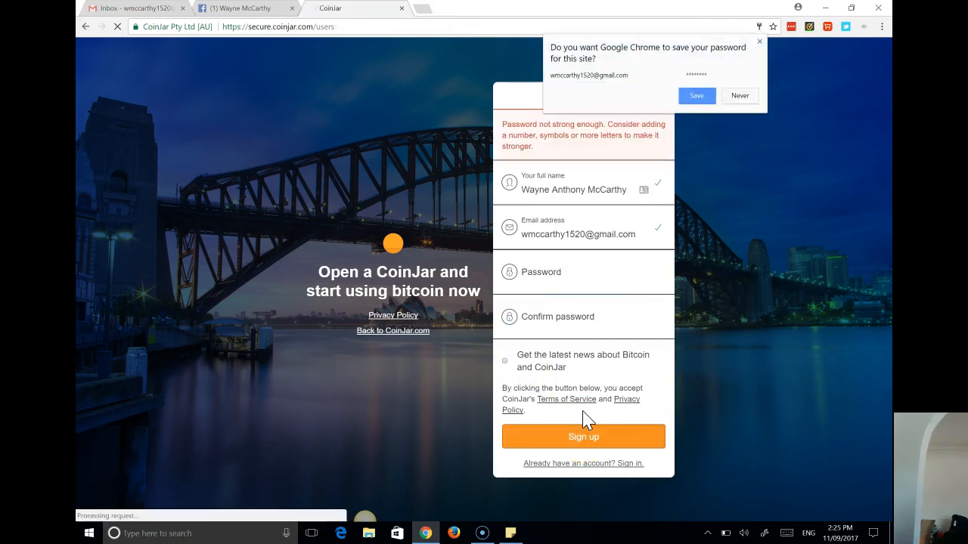
pyautogui.moveTo(764, 236)
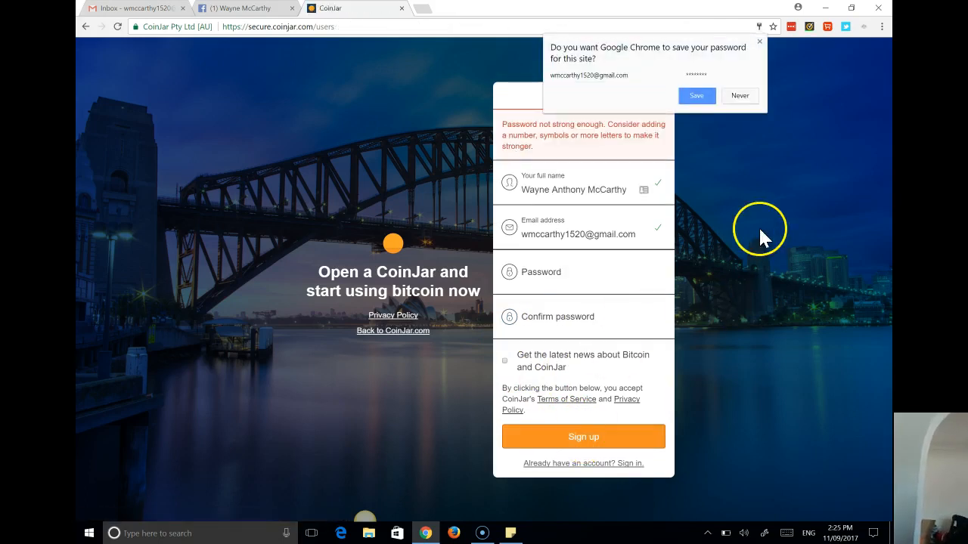
pyautogui.moveTo(639, 189)
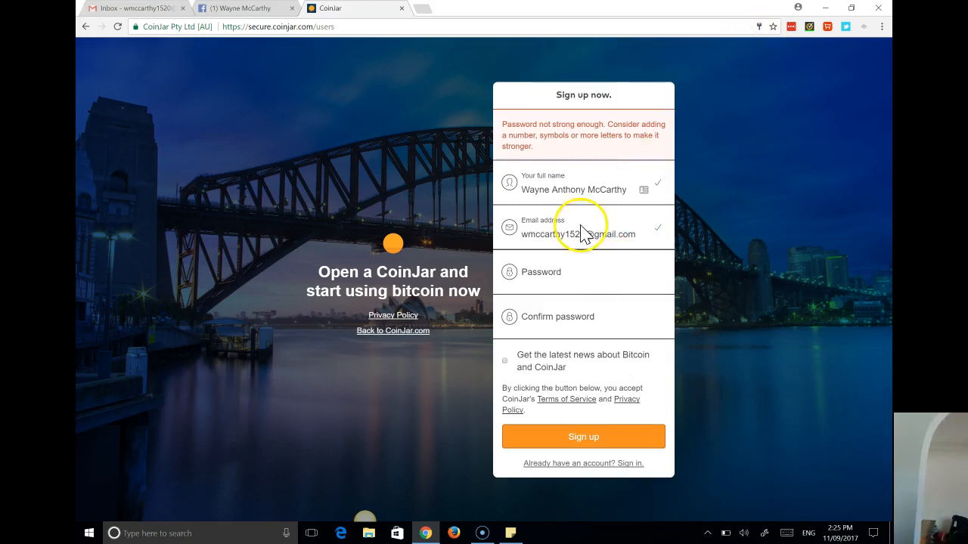
# Re-enter a stronger matching password and resubmit the sign-up form
pyautogui.click(583, 272)
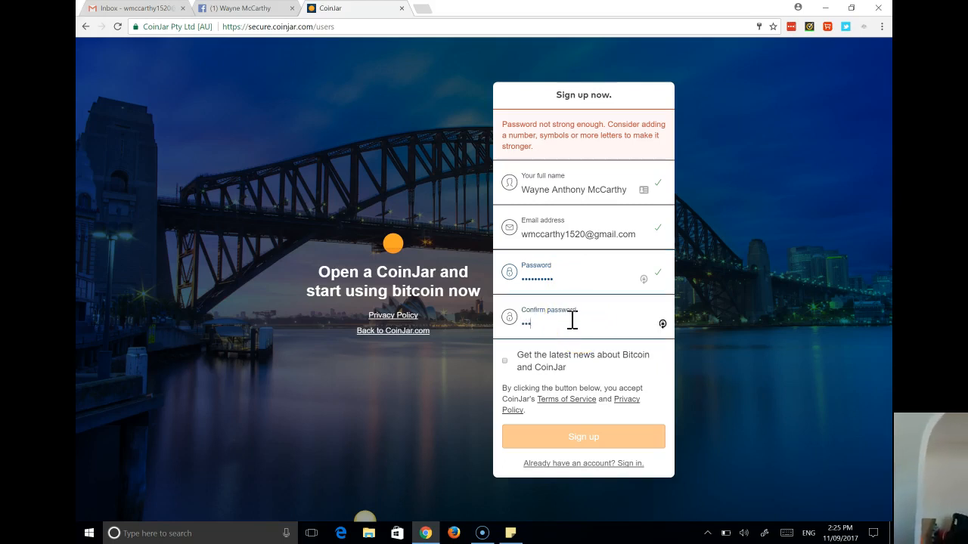
pyautogui.write('•••••••')
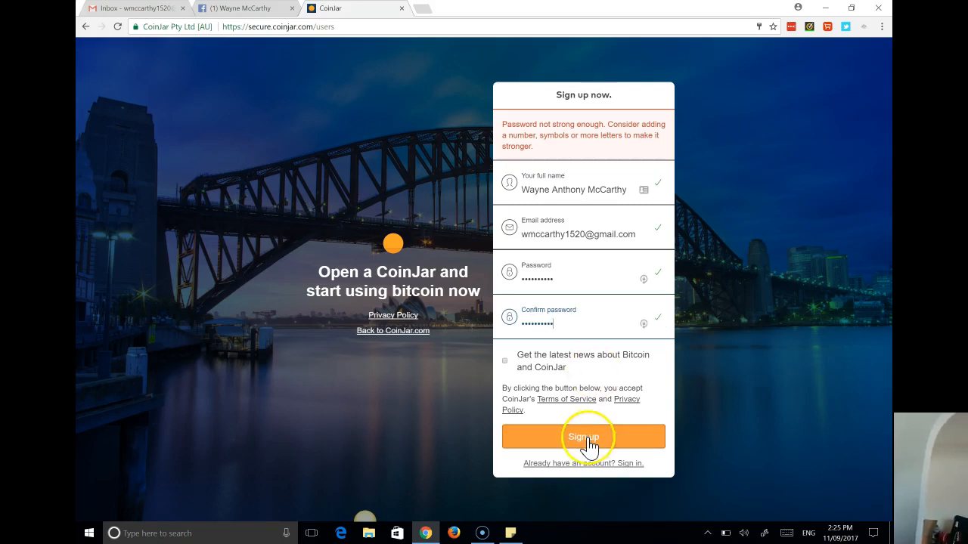
pyautogui.click(583, 437)
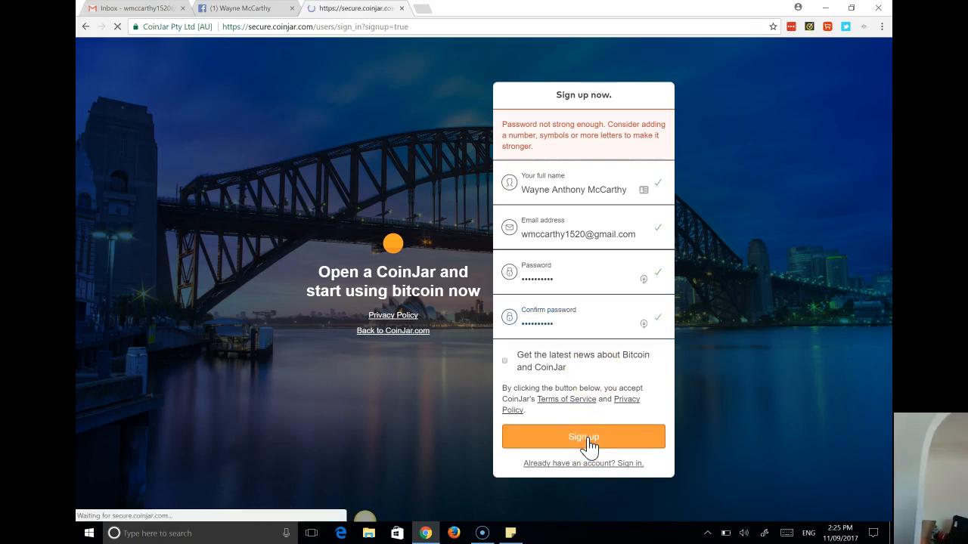
# Close Chrome's save-password popup, leaving the sign-in page with the confirmation-link notice
pyautogui.click(583, 437)
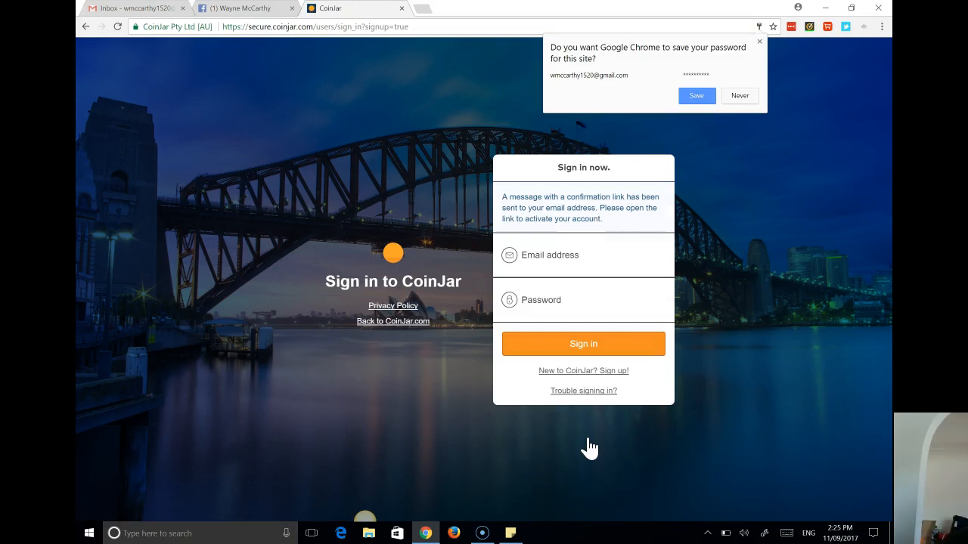
pyautogui.moveTo(759, 42)
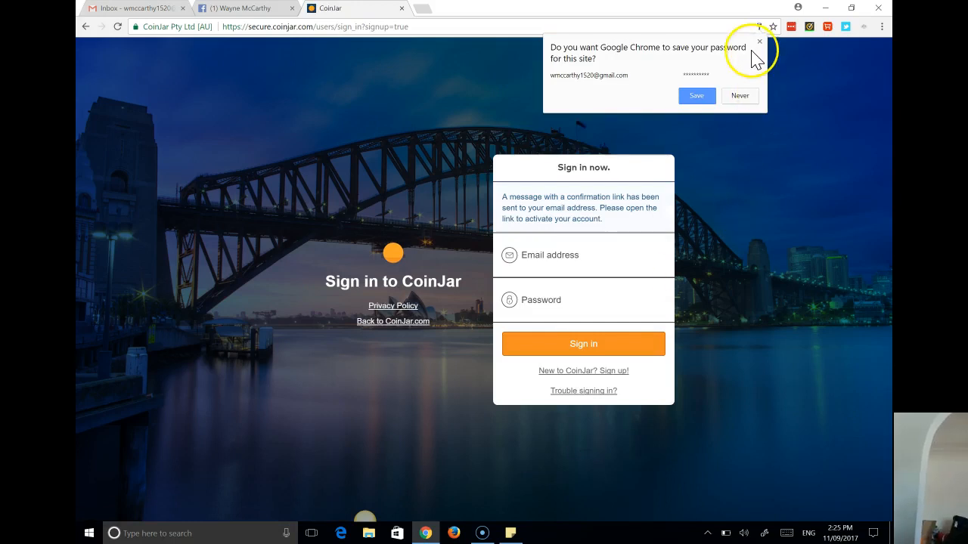
pyautogui.click(759, 42)
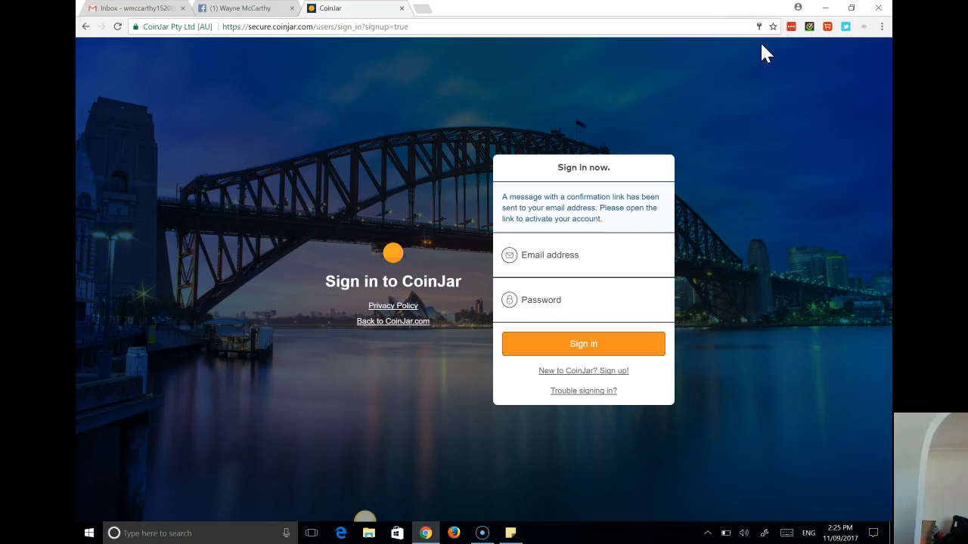
pyautogui.moveTo(522, 129)
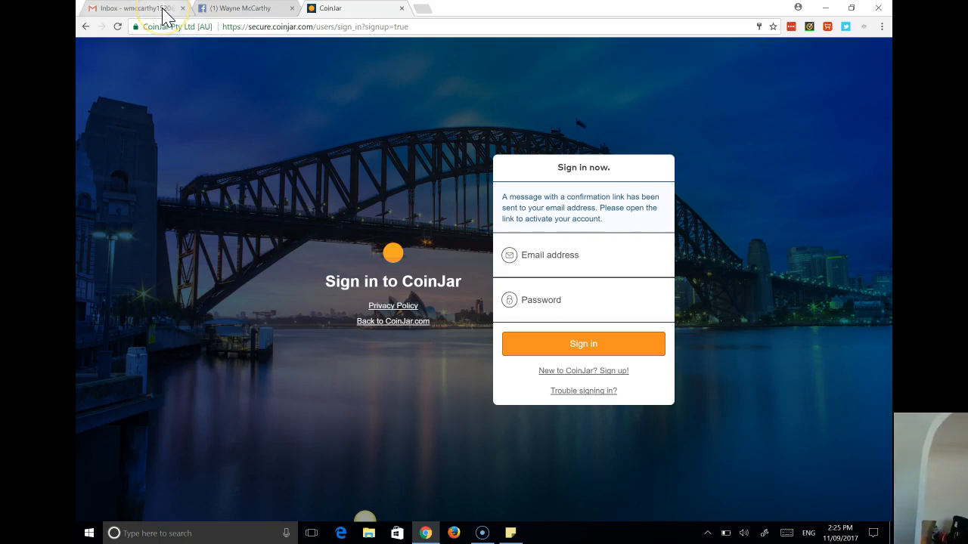
# Open CoinJar's 'Confirmation instructions' email in Gmail and follow 'Confirm my account'
pyautogui.click(136, 8)
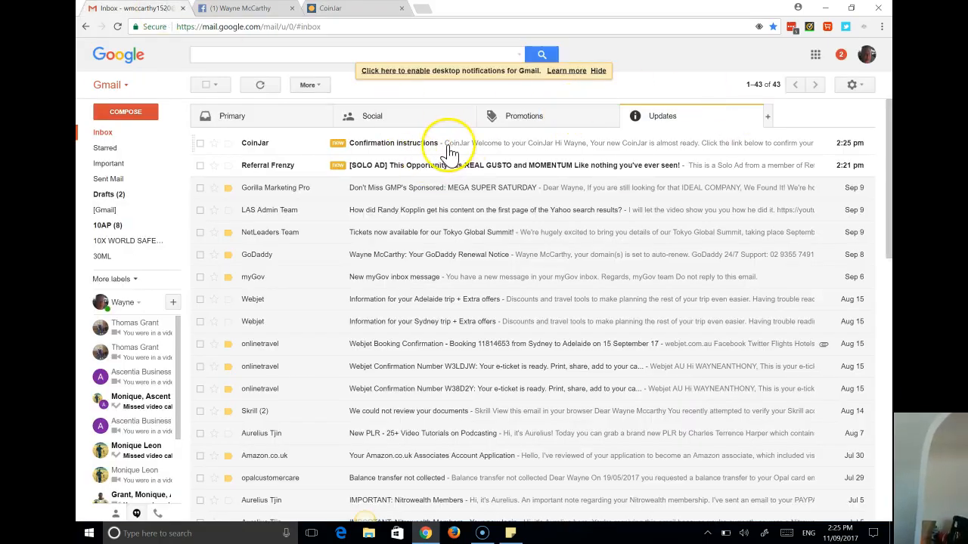
pyautogui.click(392, 143)
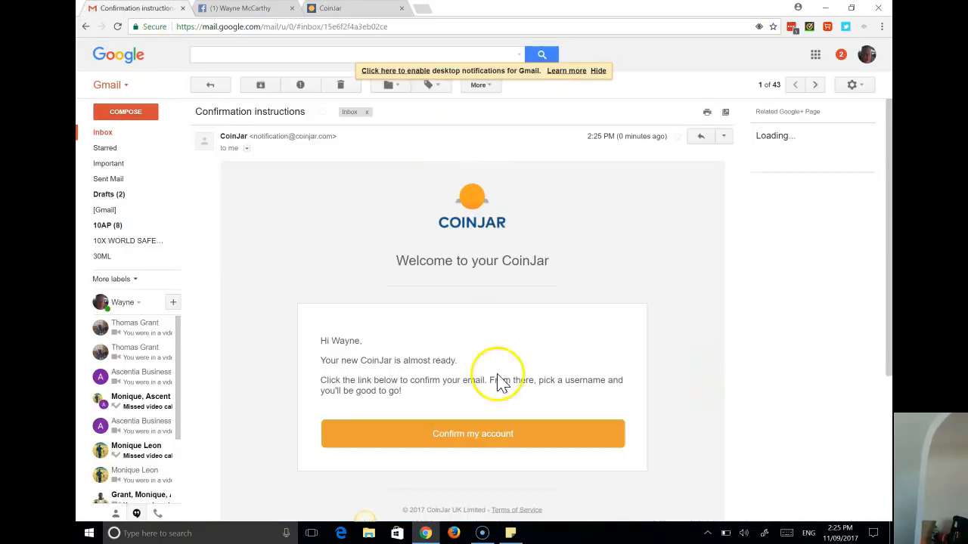
pyautogui.moveTo(491, 443)
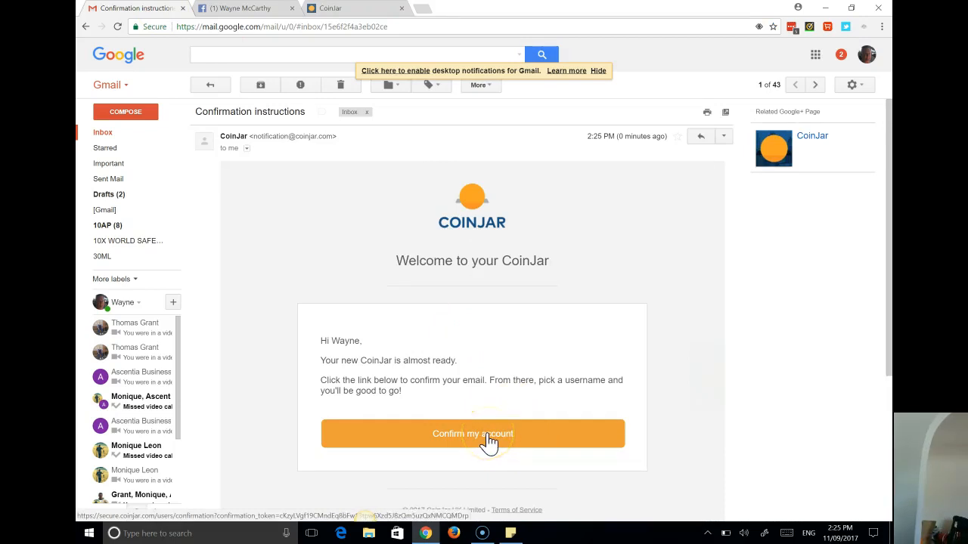
pyautogui.click(472, 434)
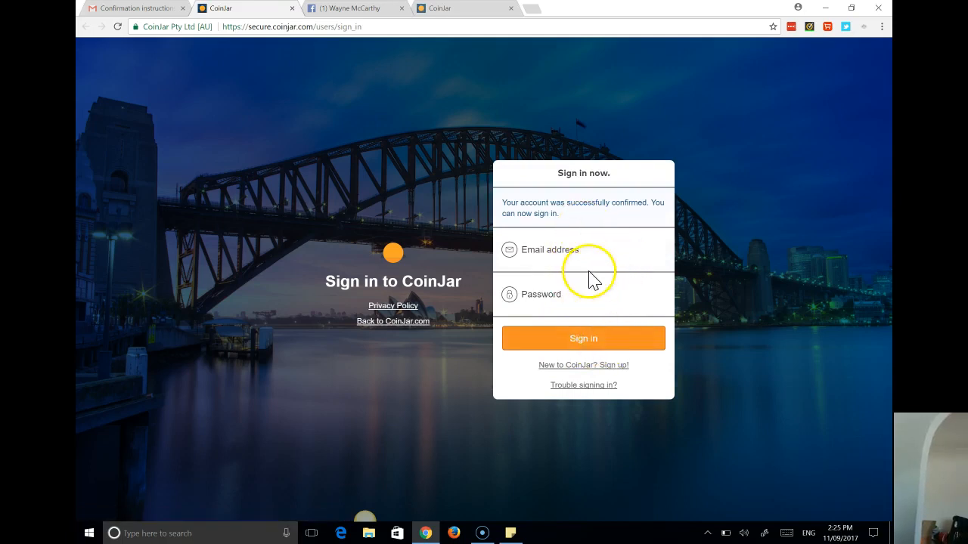
# Sign in to CoinJar with the autofilled email address and the account password
pyautogui.click(583, 250)
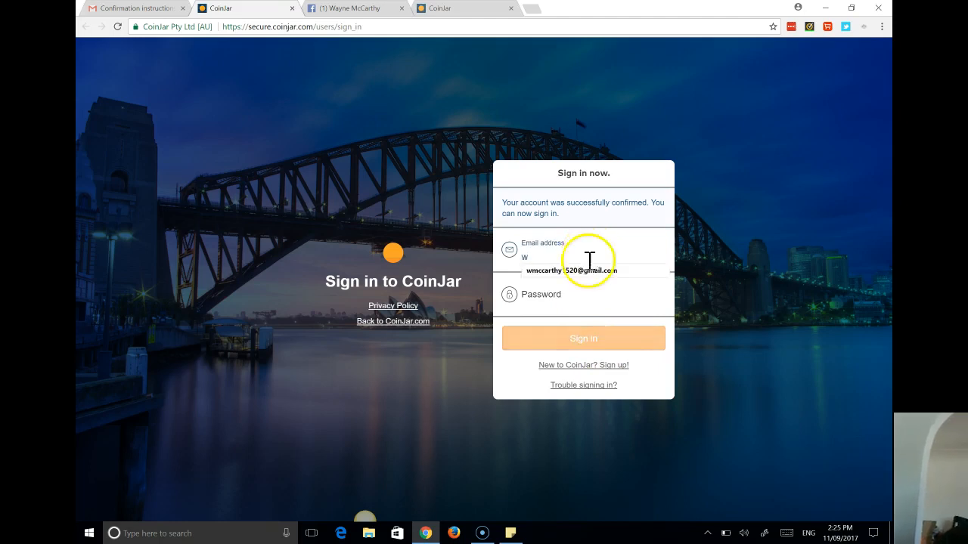
pyautogui.click(582, 299)
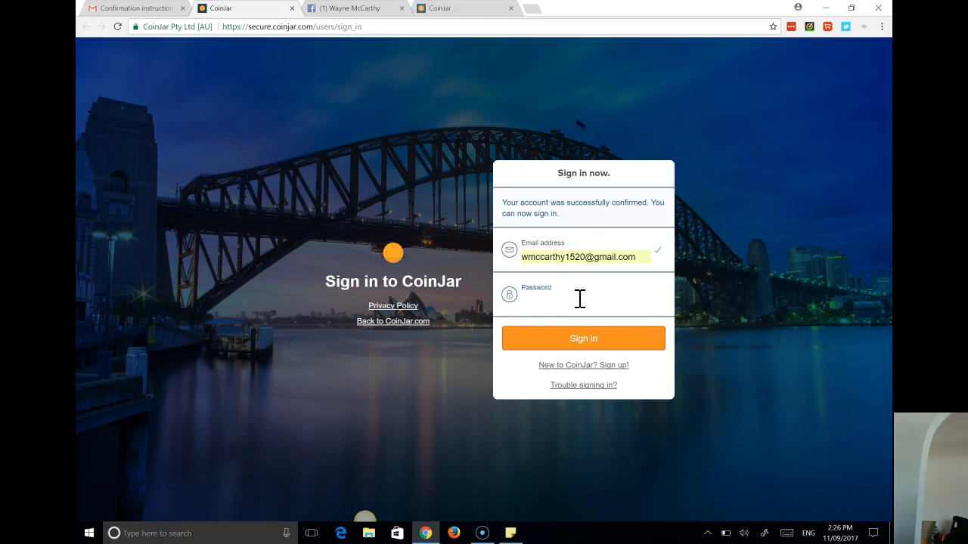
pyautogui.click(583, 301)
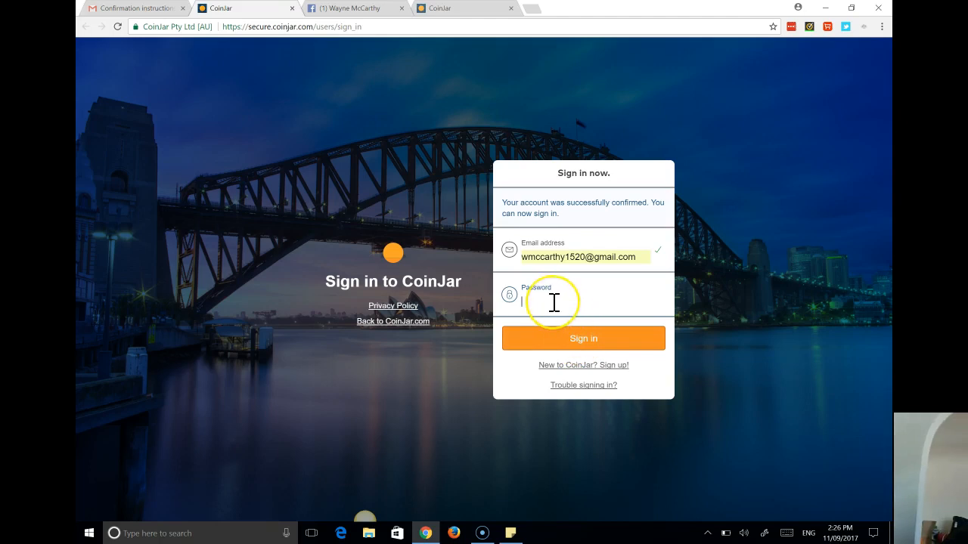
pyautogui.write('••')
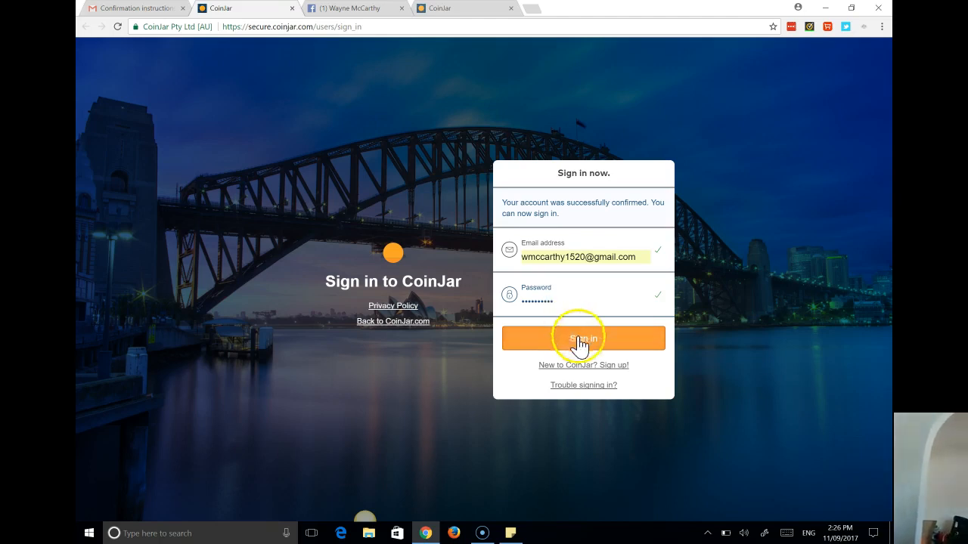
pyautogui.click(583, 338)
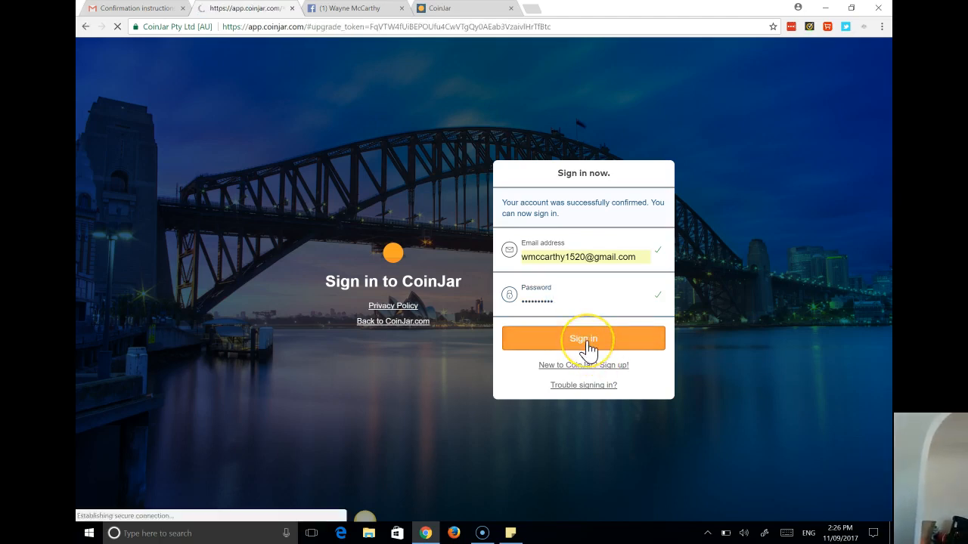
pyautogui.click(583, 338)
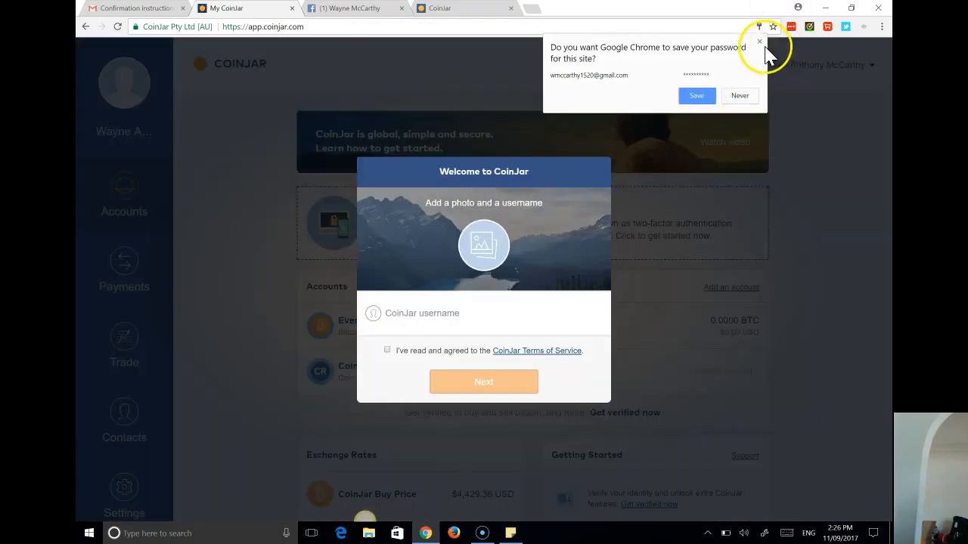
# Dismiss Chrome's password offer, add the login to LastPass, and tick the Terms of Service agreement
pyautogui.click(759, 41)
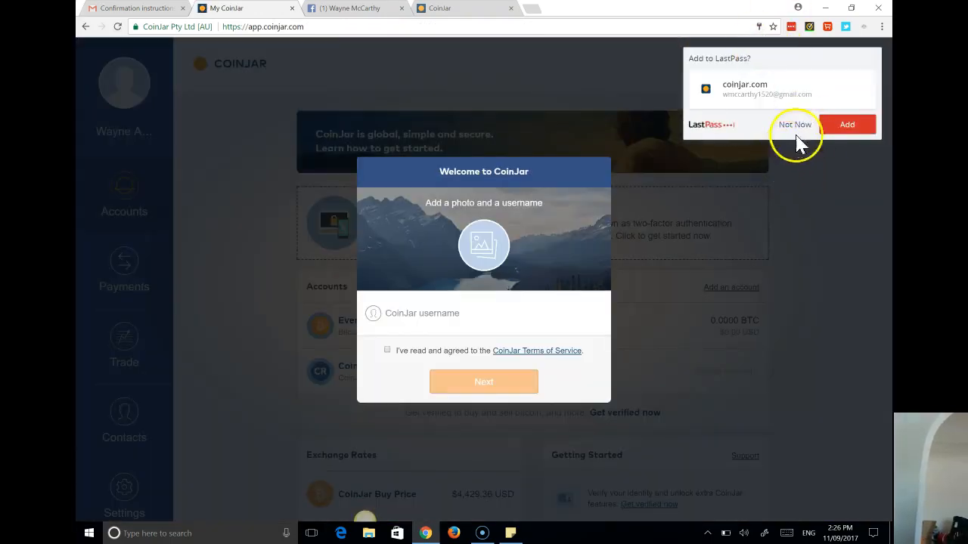
pyautogui.moveTo(828, 299)
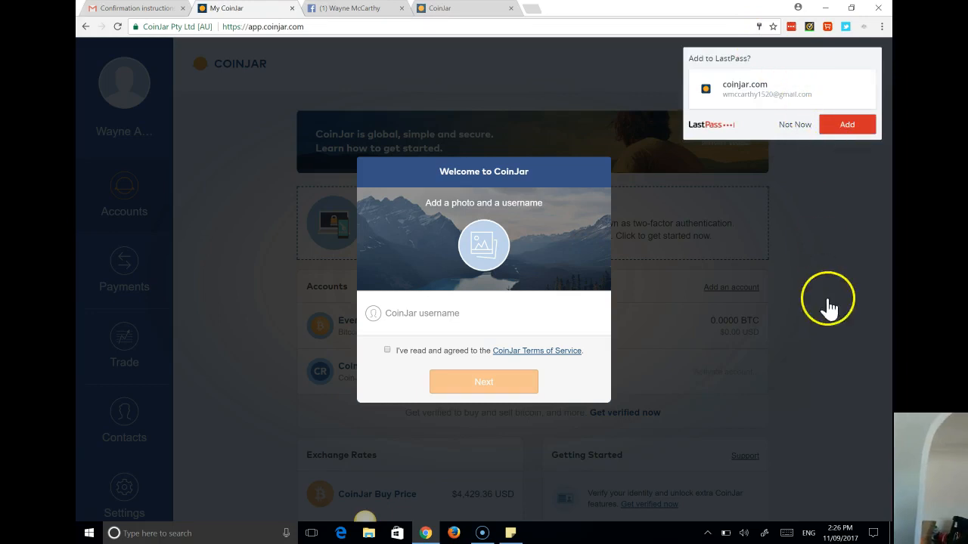
pyautogui.moveTo(842, 224)
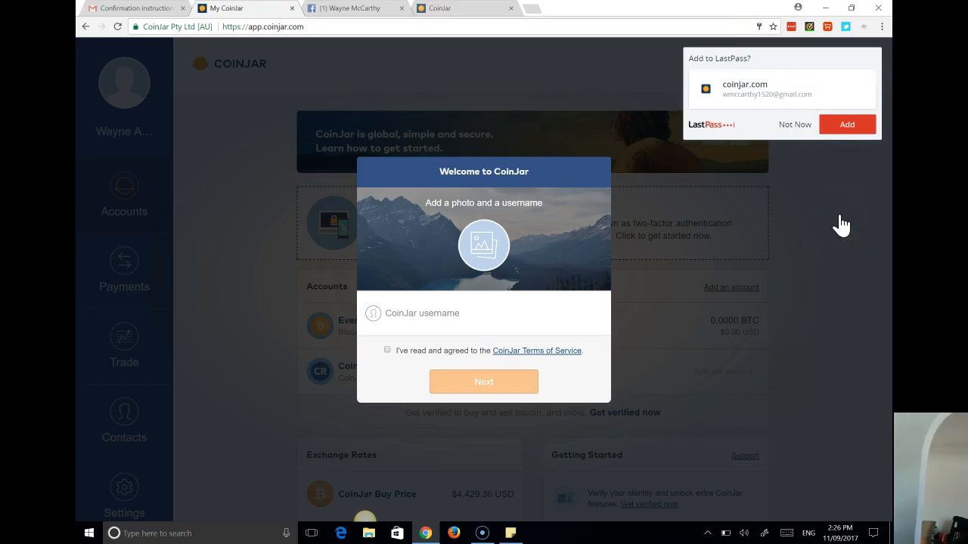
pyautogui.moveTo(854, 215)
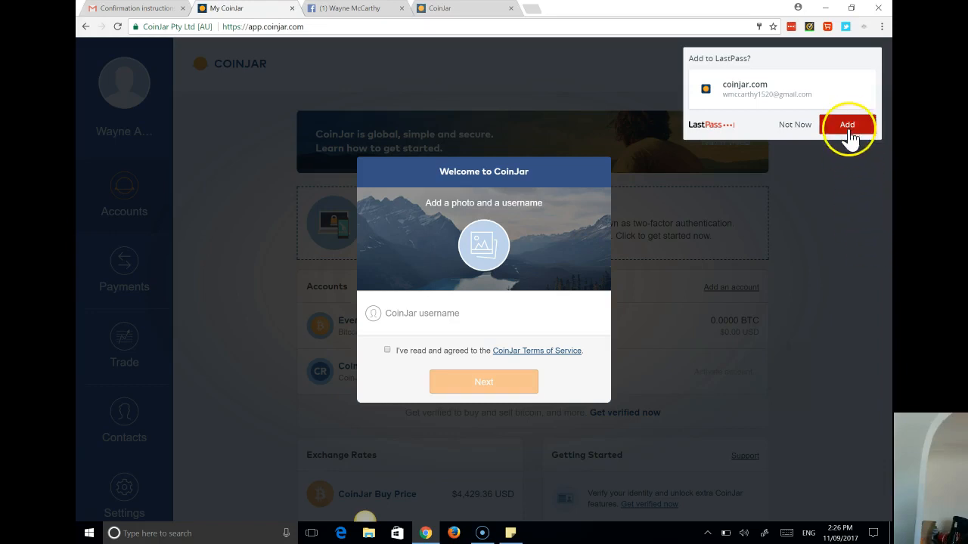
pyautogui.click(846, 125)
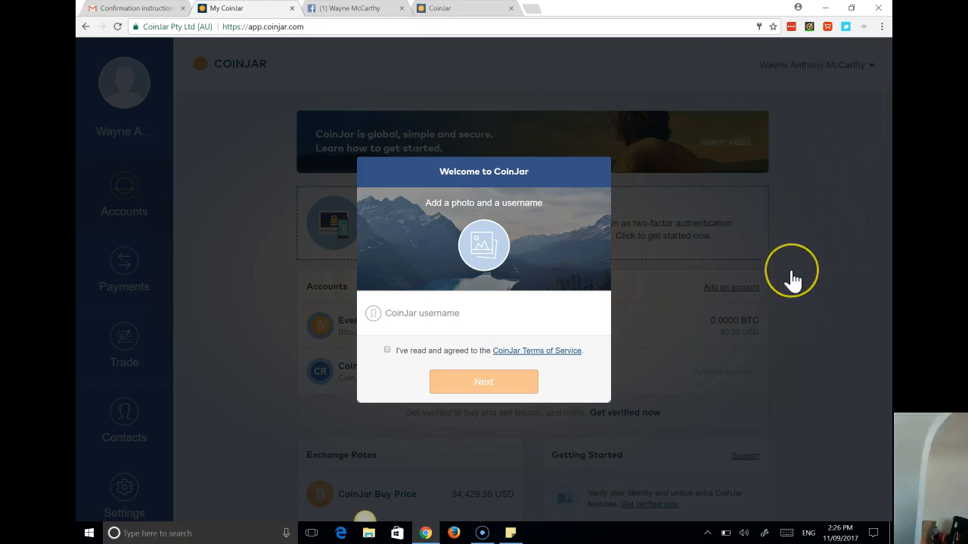
pyautogui.moveTo(760, 287)
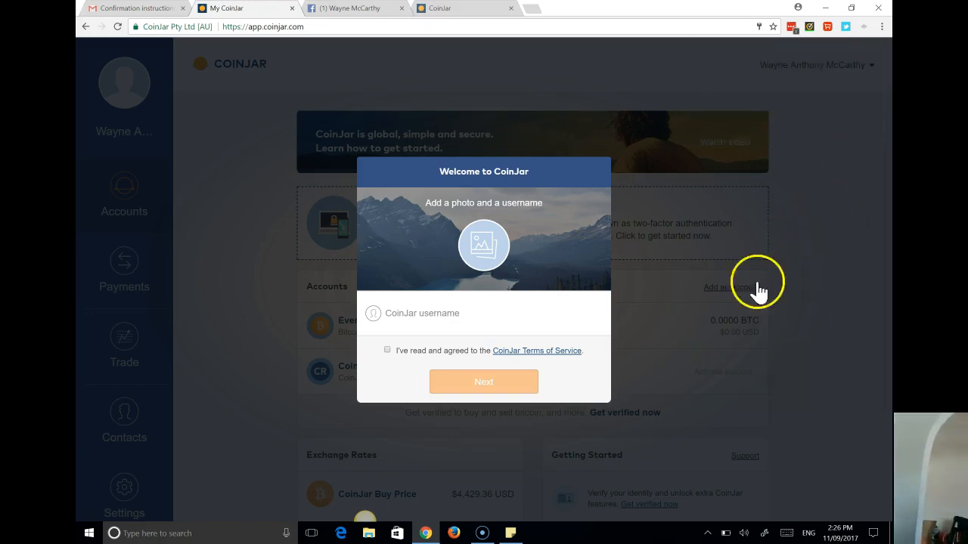
pyautogui.moveTo(389, 355)
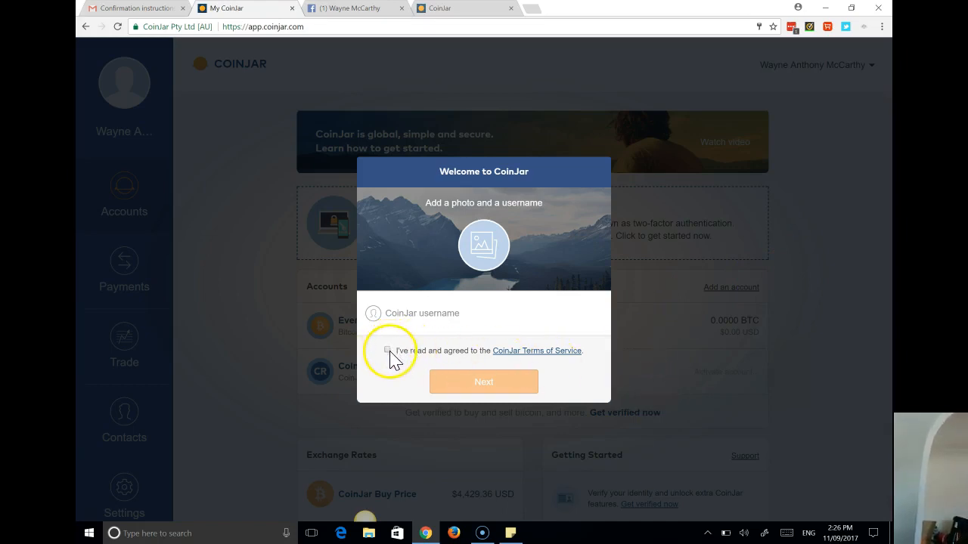
pyautogui.click(387, 350)
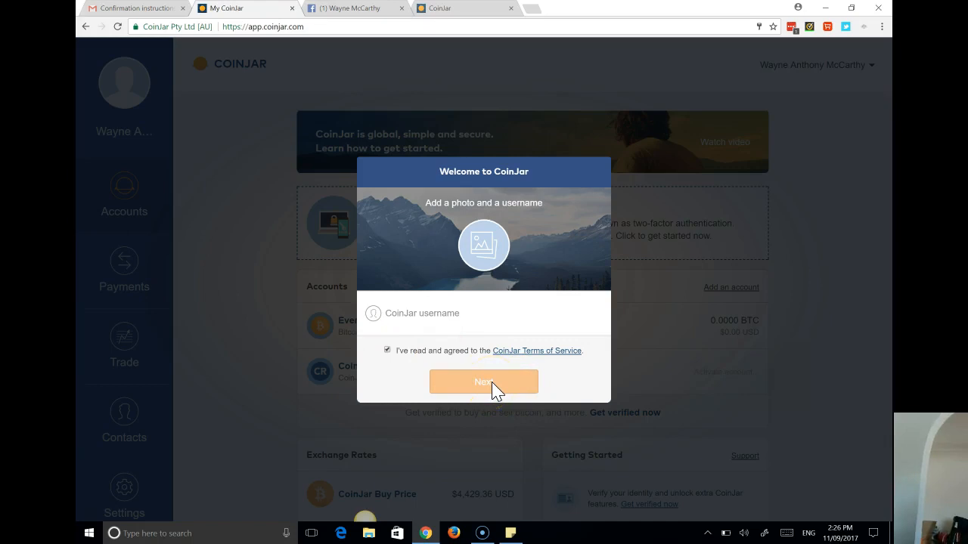
pyautogui.moveTo(483, 272)
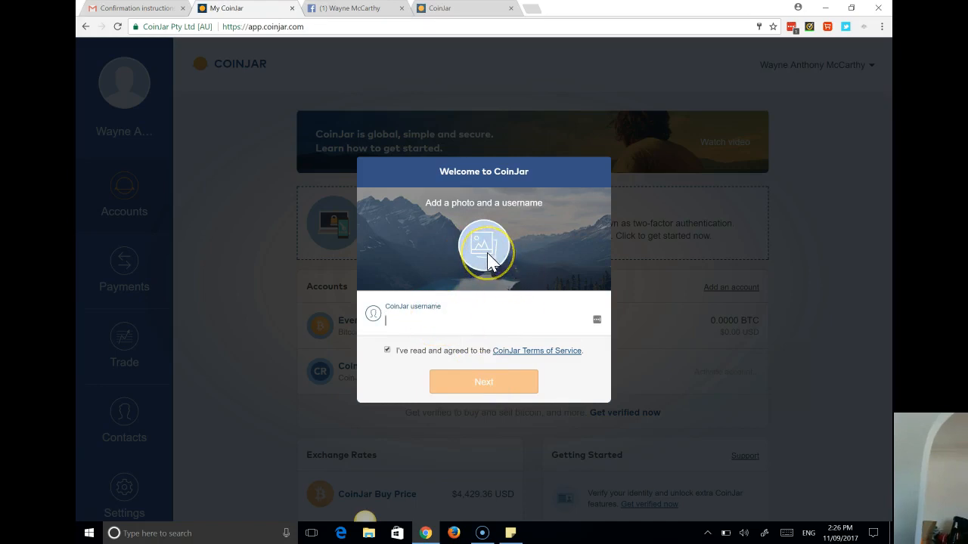
# Upload Dolder2 from Documents > Personal as the CoinJar profile photo
pyautogui.click(484, 249)
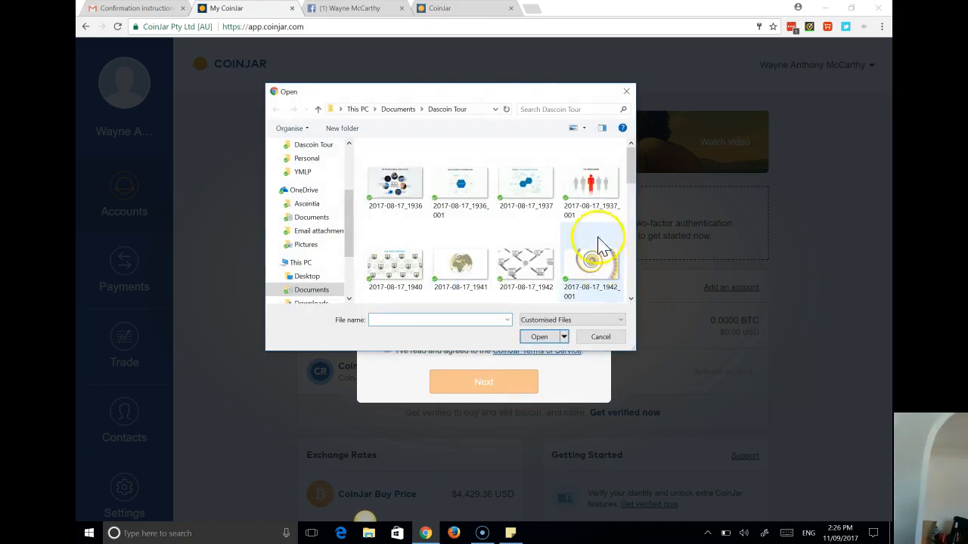
pyautogui.click(398, 109)
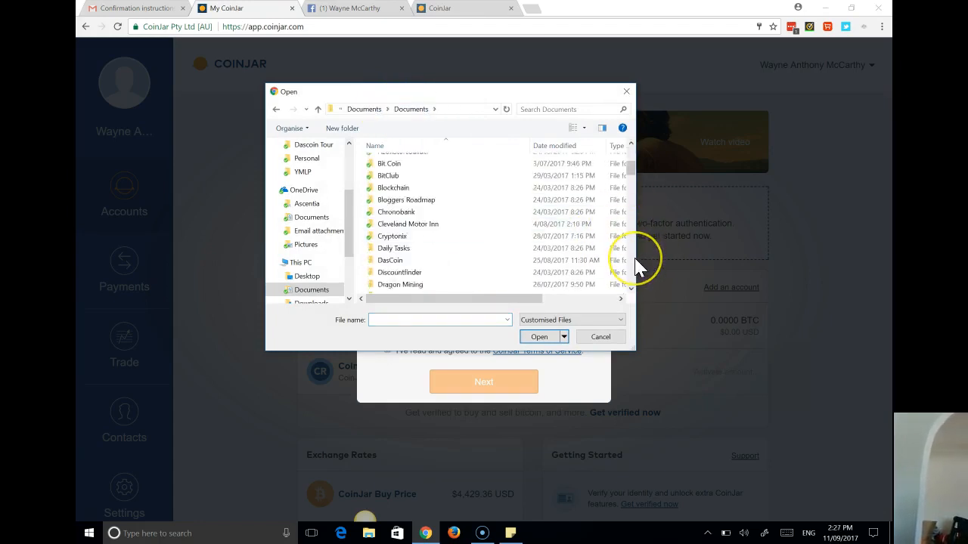
pyautogui.scroll(-3)
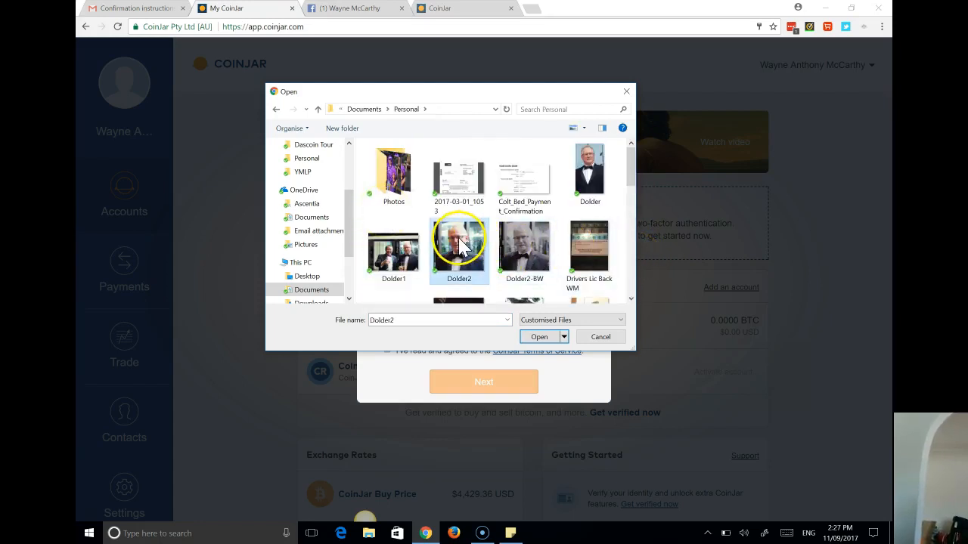
pyautogui.click(539, 336)
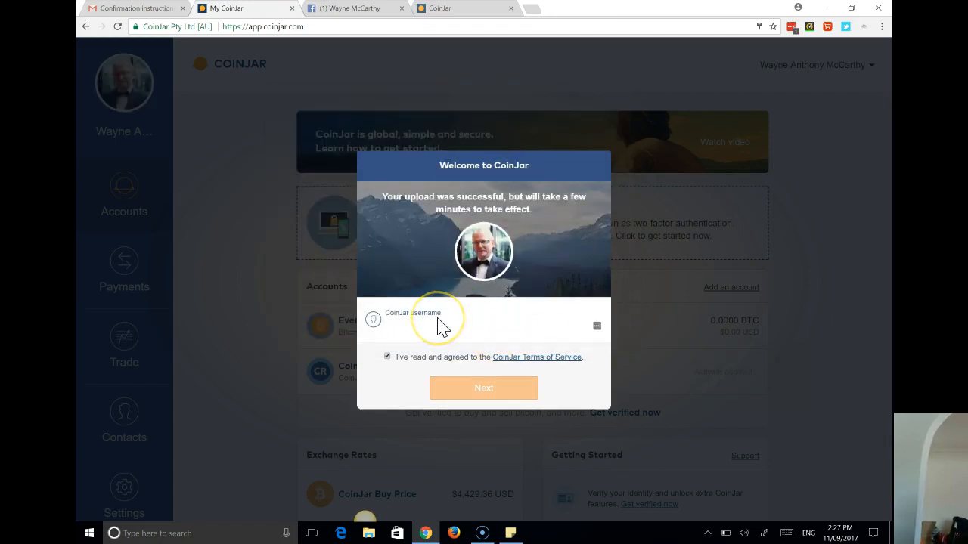
# Enter wayne1520 as the username, check its availability, and confirm it
pyautogui.write('wayne152')
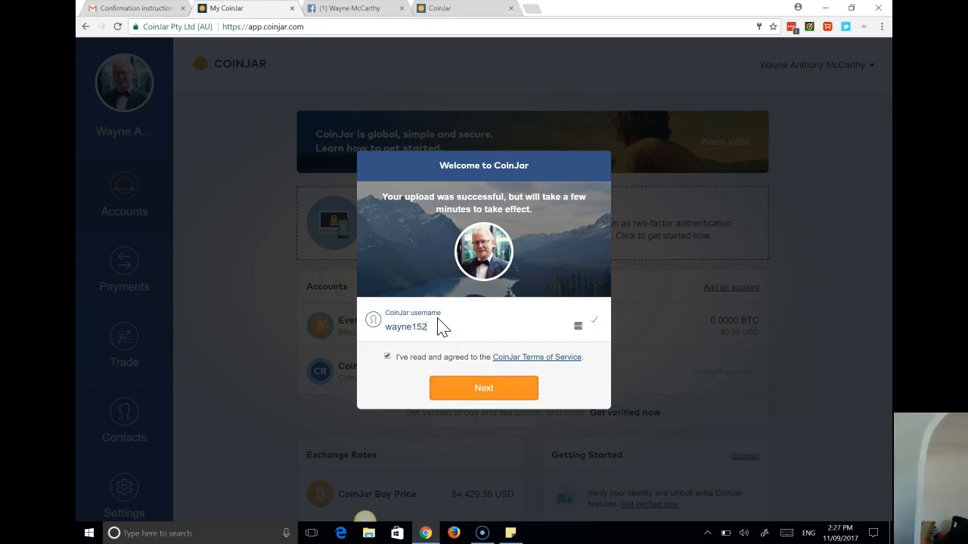
pyautogui.write('0')
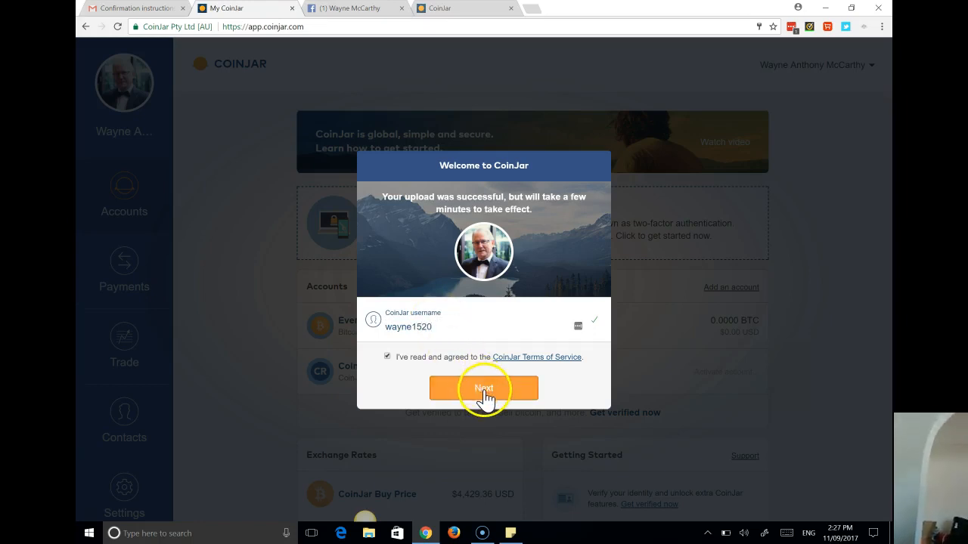
pyautogui.click(483, 387)
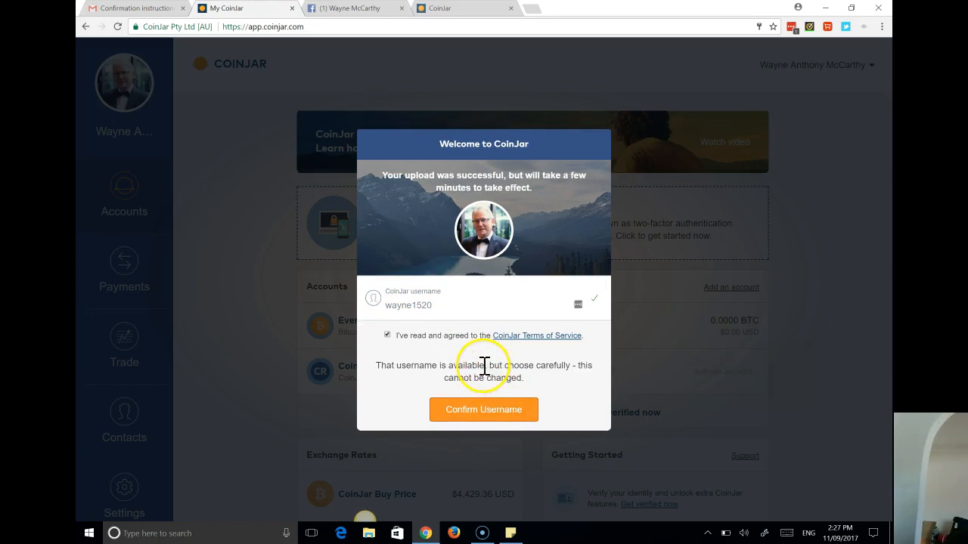
pyautogui.moveTo(498, 378)
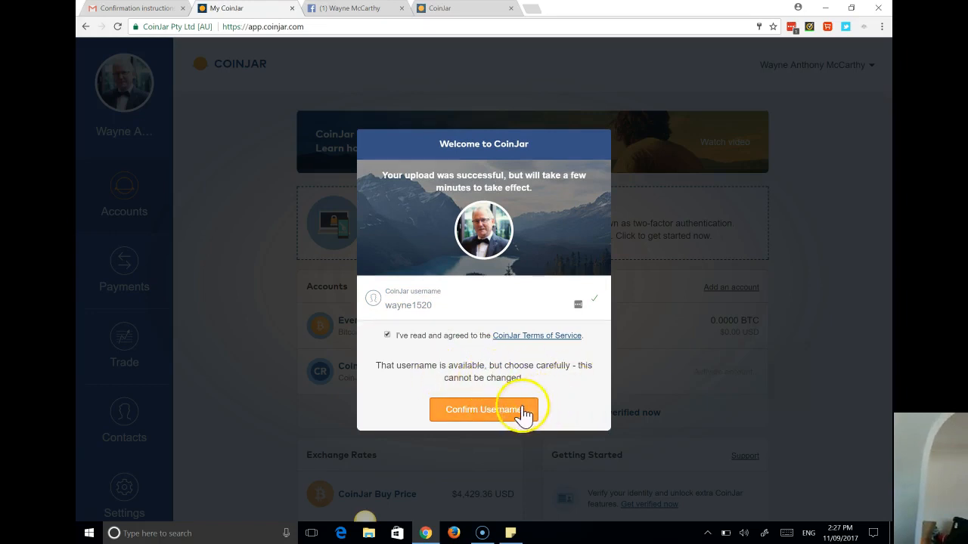
pyautogui.click(484, 409)
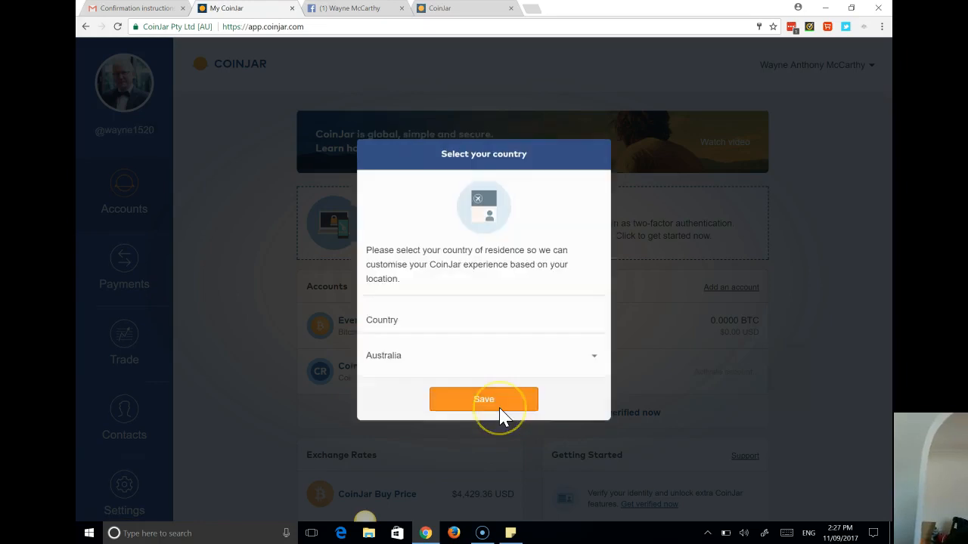
pyautogui.moveTo(414, 321)
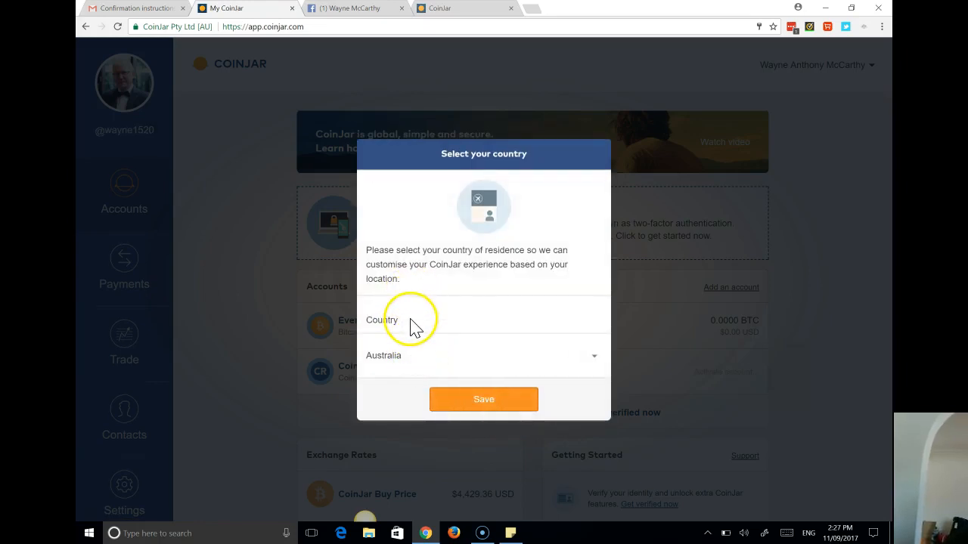
pyautogui.moveTo(438, 330)
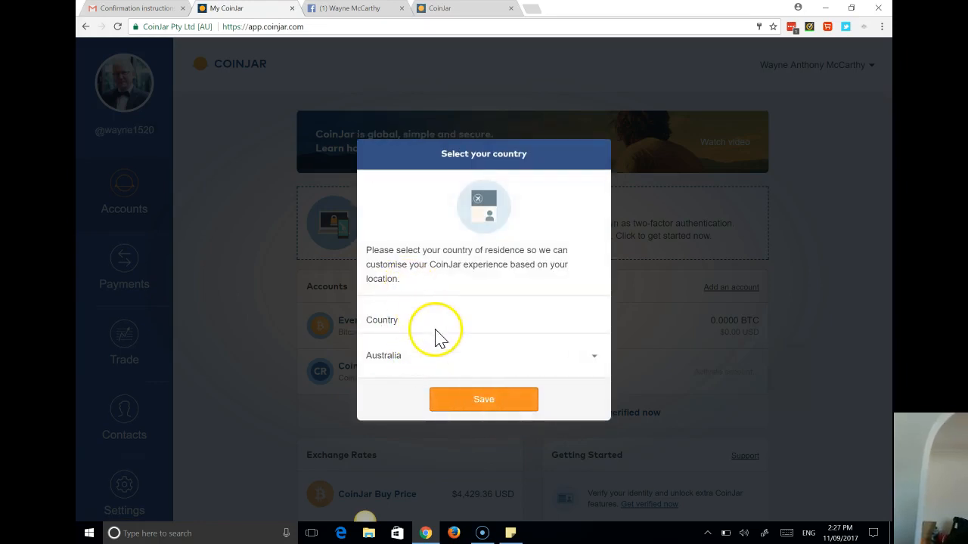
# Keep Australia as the country of residence, save it, and move to mobile verification
pyautogui.click(483, 399)
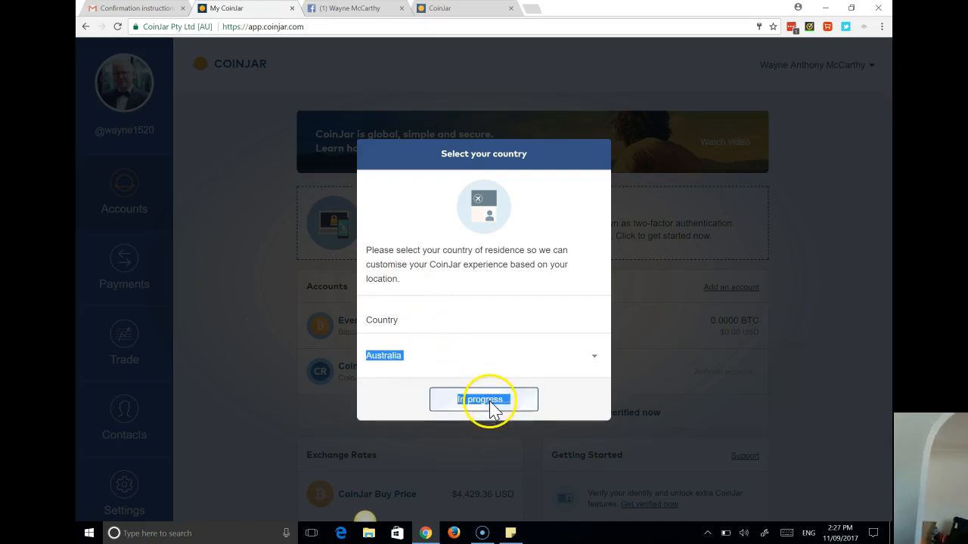
pyautogui.click(483, 399)
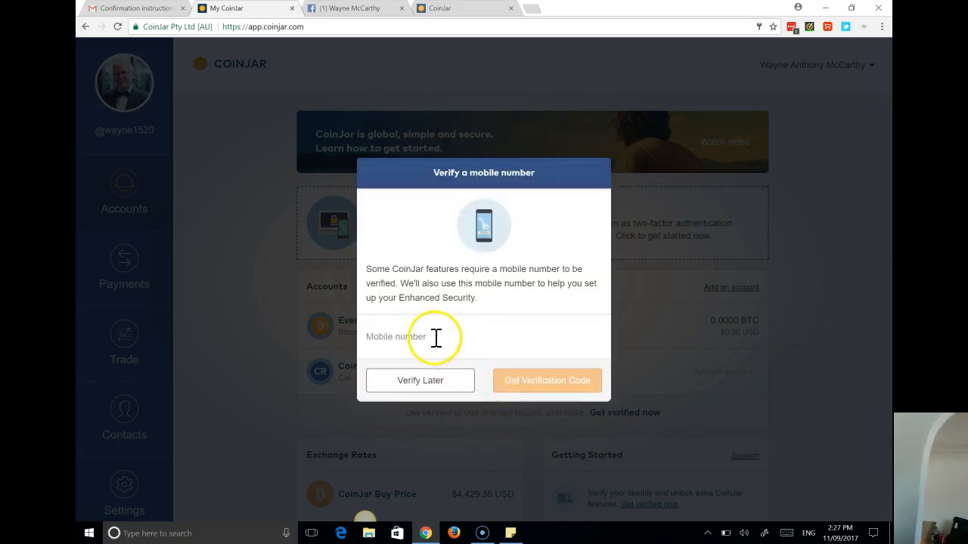
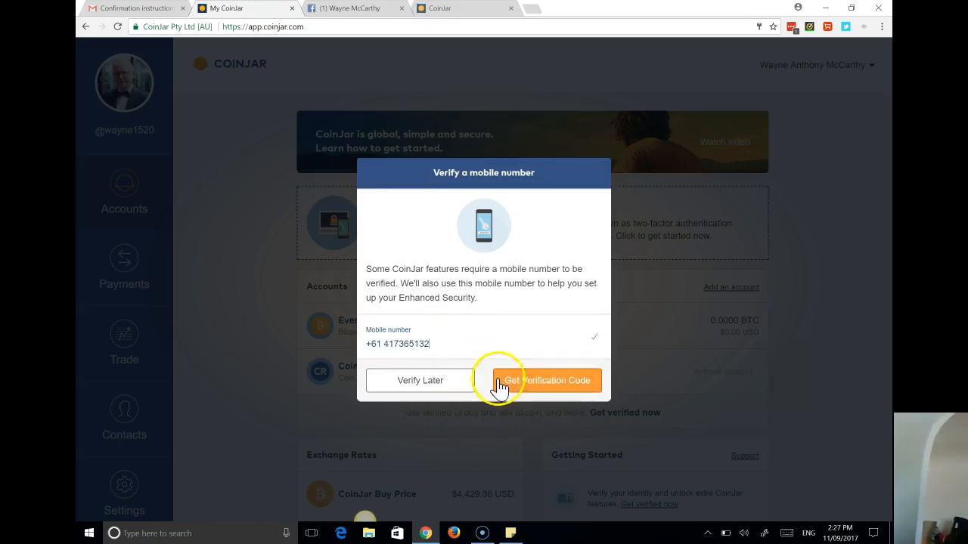
# Enter the Australian mobile number (+61 4…) and request an SMS verification code
pyautogui.click(546, 380)
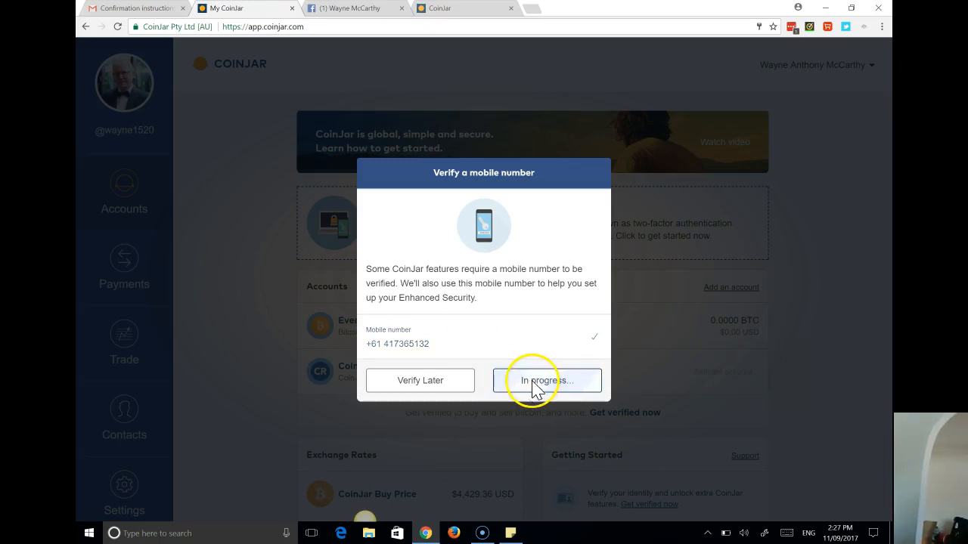
pyautogui.click(547, 380)
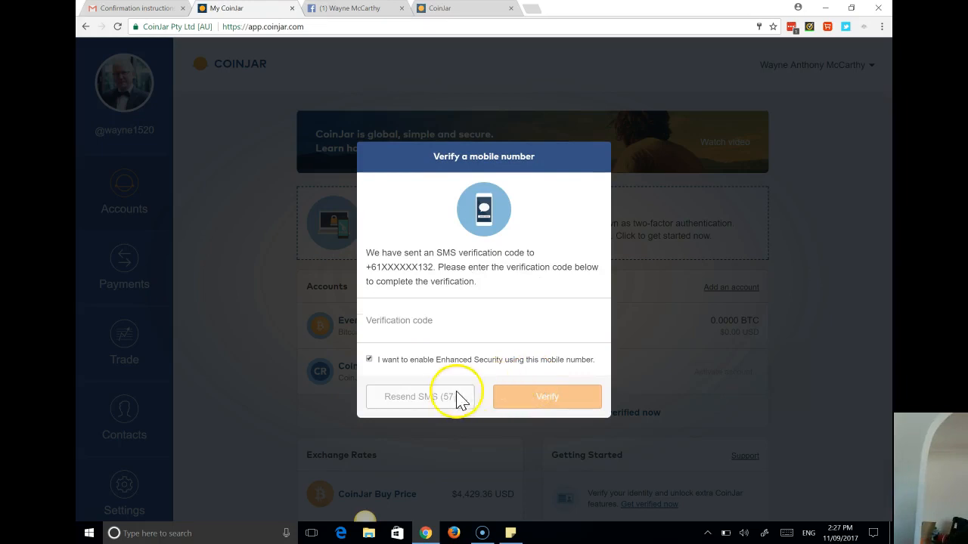
pyautogui.moveTo(514, 370)
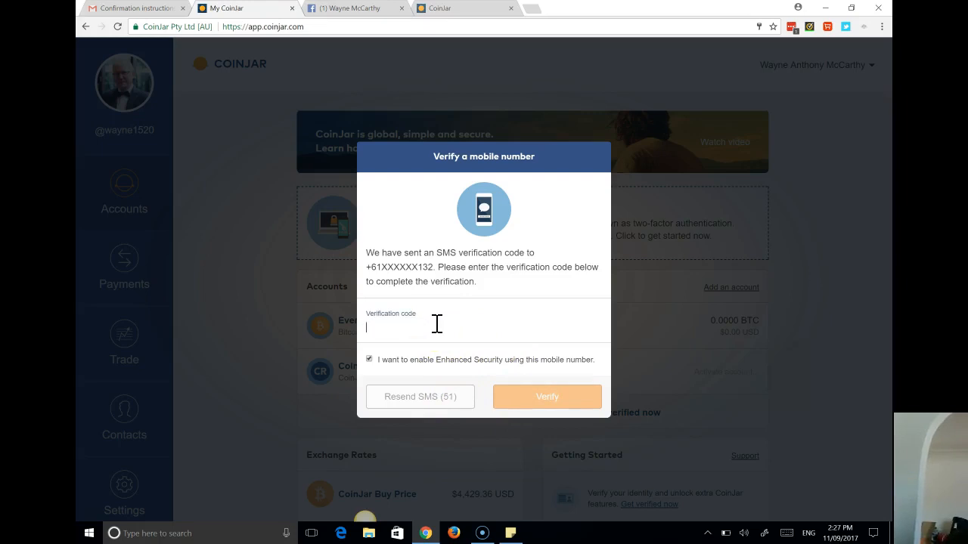
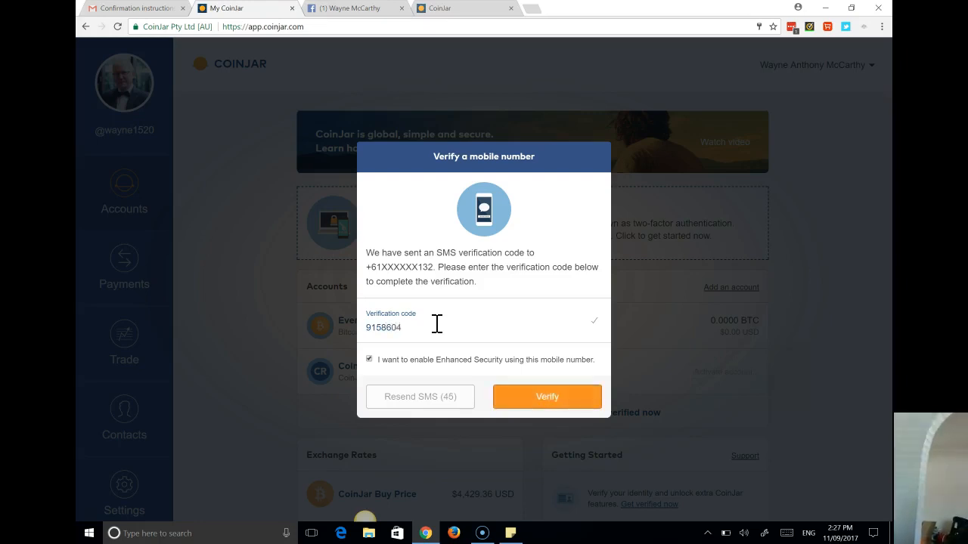
pyautogui.click(546, 396)
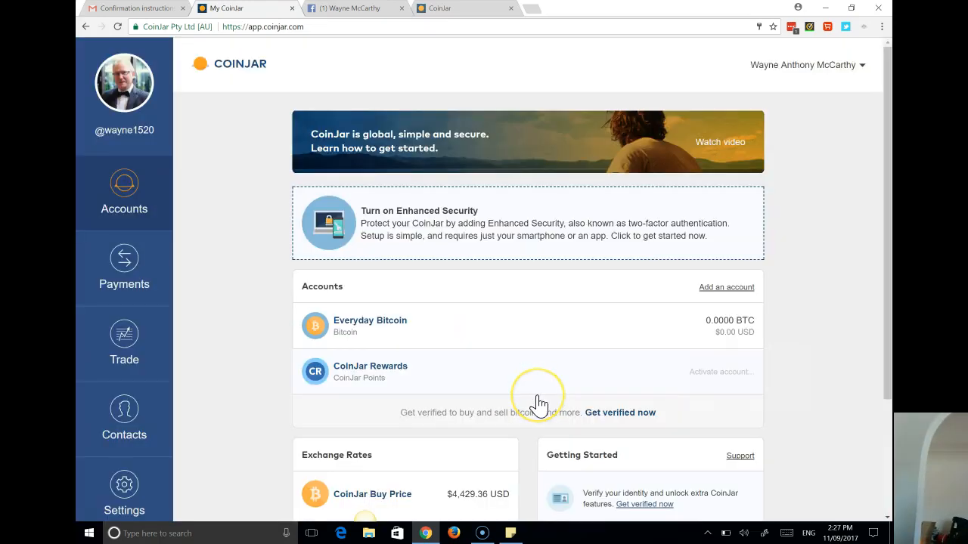
pyautogui.moveTo(538, 402)
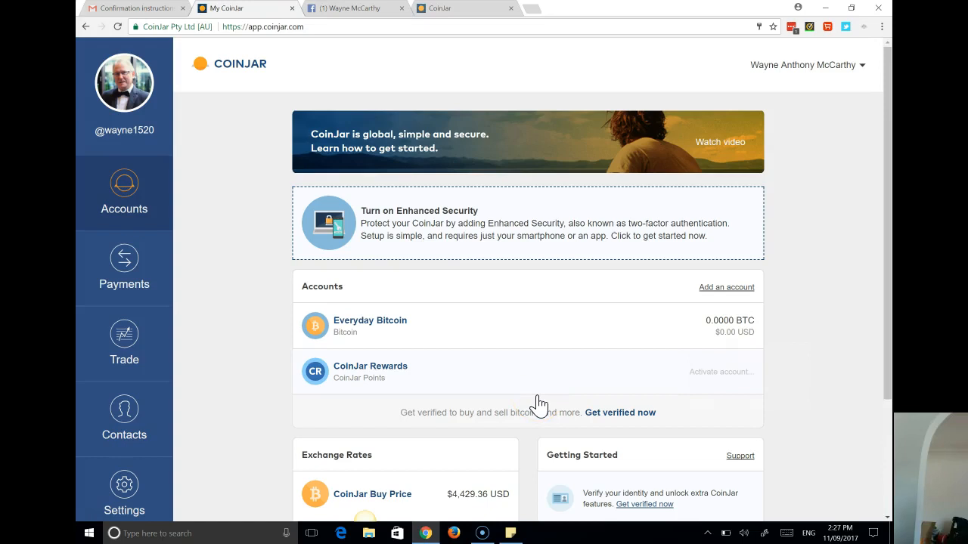